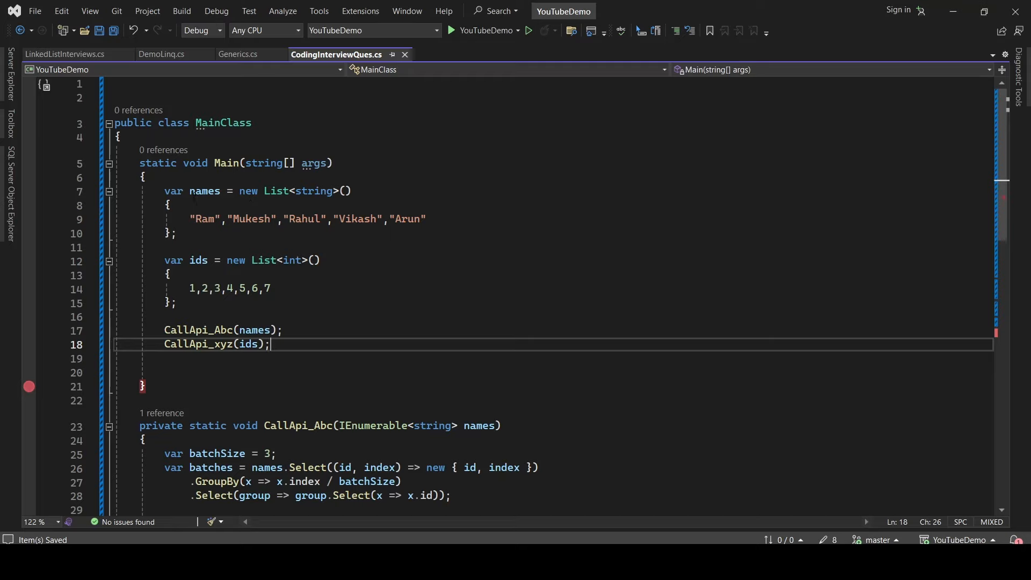
Scroll to the CallApi methods and highlight every use of batchSize in CallApi_xyz
left_click(198, 260)
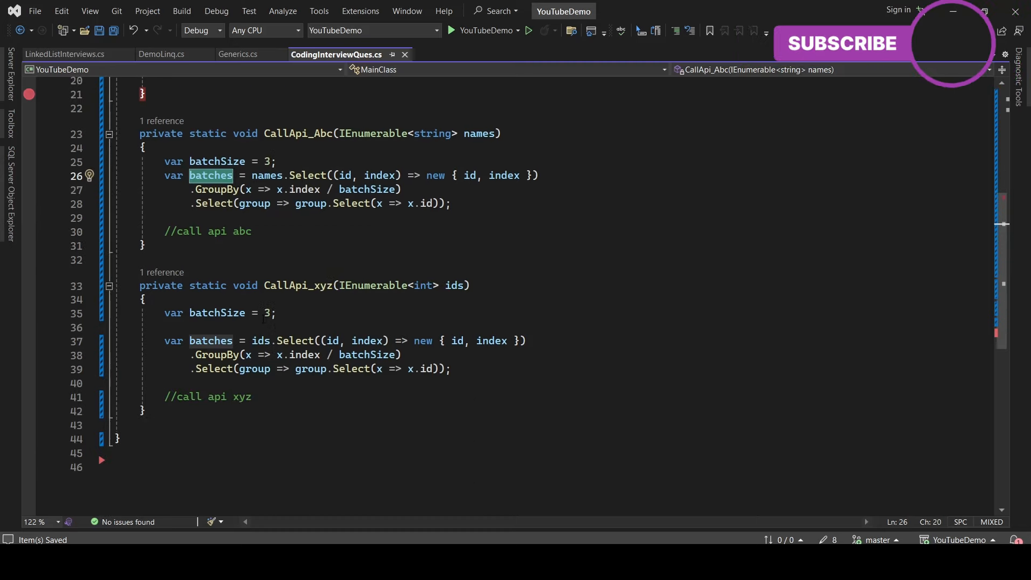
left_click(217, 313)
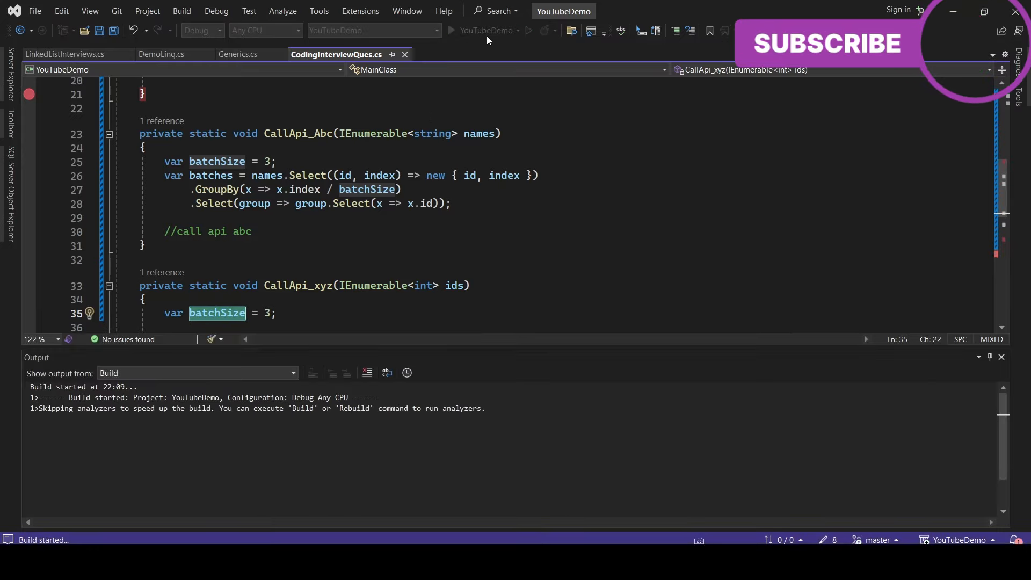
Debug through both CallApi breakpoints, expand the first batch's ids in the DataTip, and run to completion
left_click(450, 30)
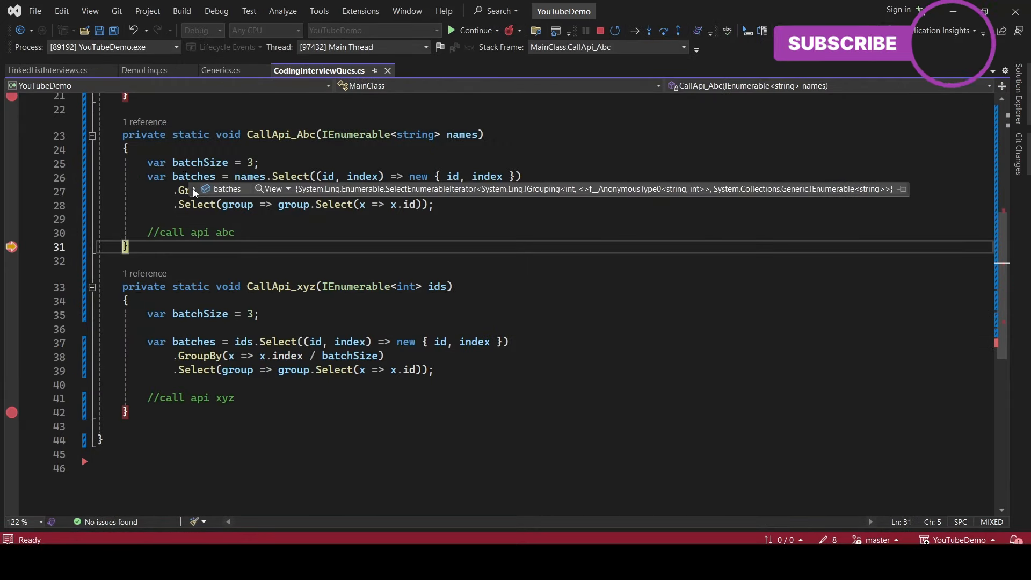
left_click(218, 236)
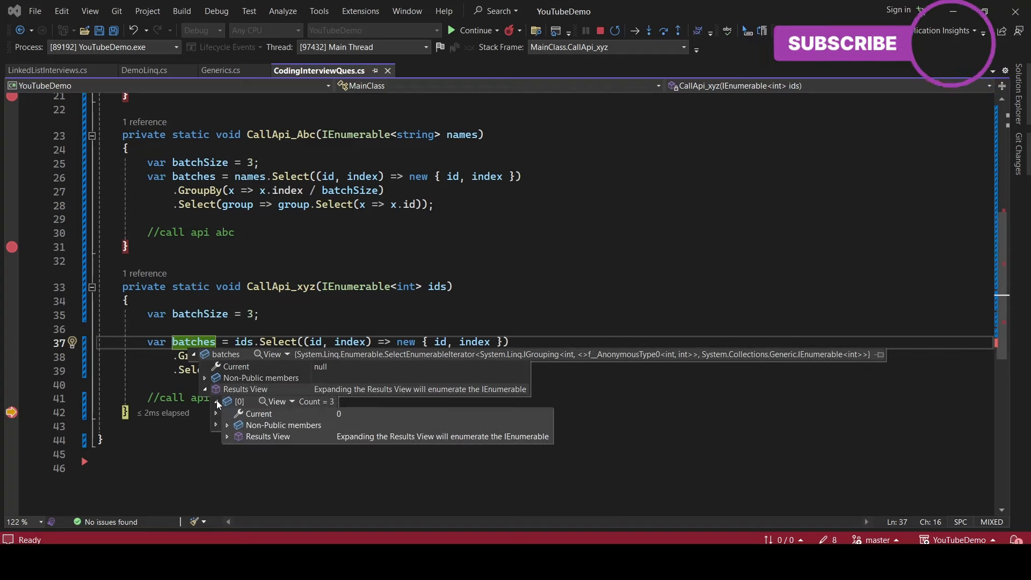
left_click(227, 437)
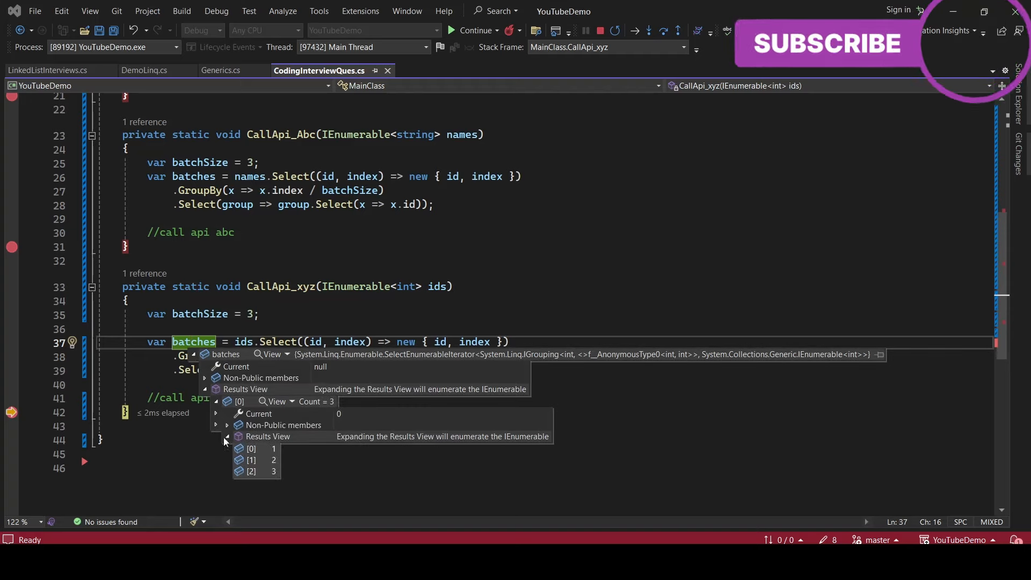
left_click(216, 413)
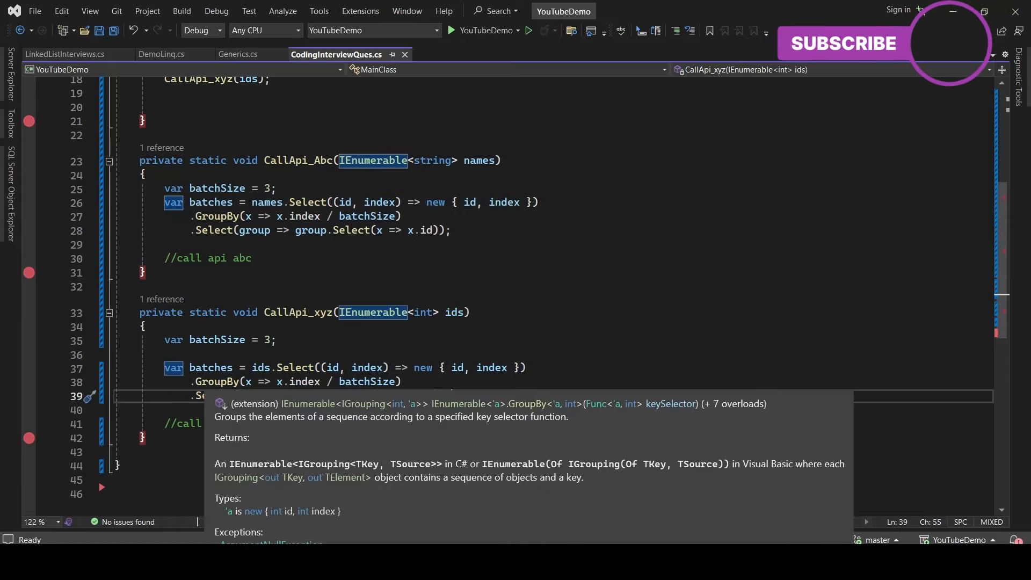
left_click(260, 367)
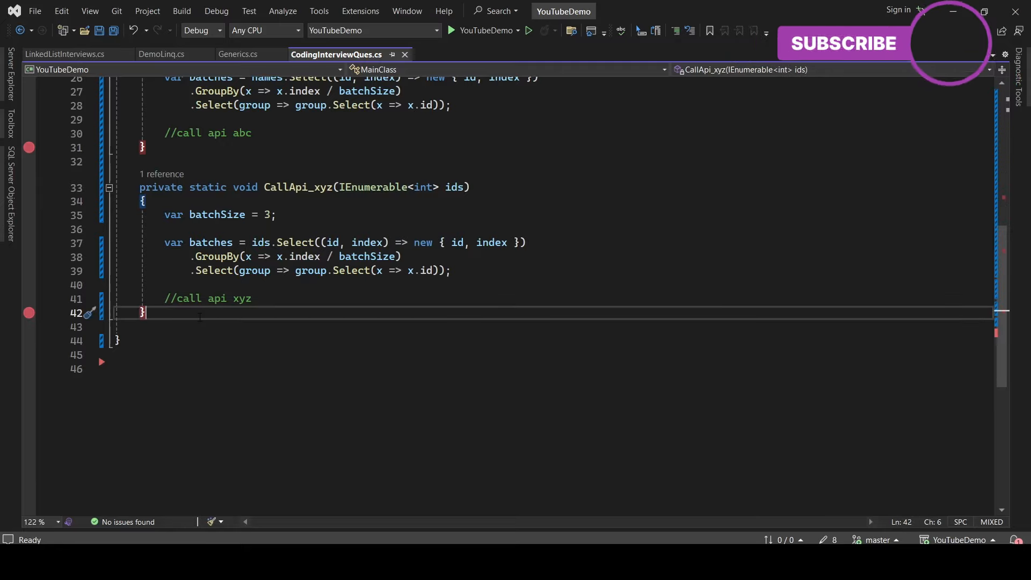
Write the signature private static IEnumerable<IEnumerable<T>> GetBatches<T>(IEnumerable<T> list) with an open body
type("private")
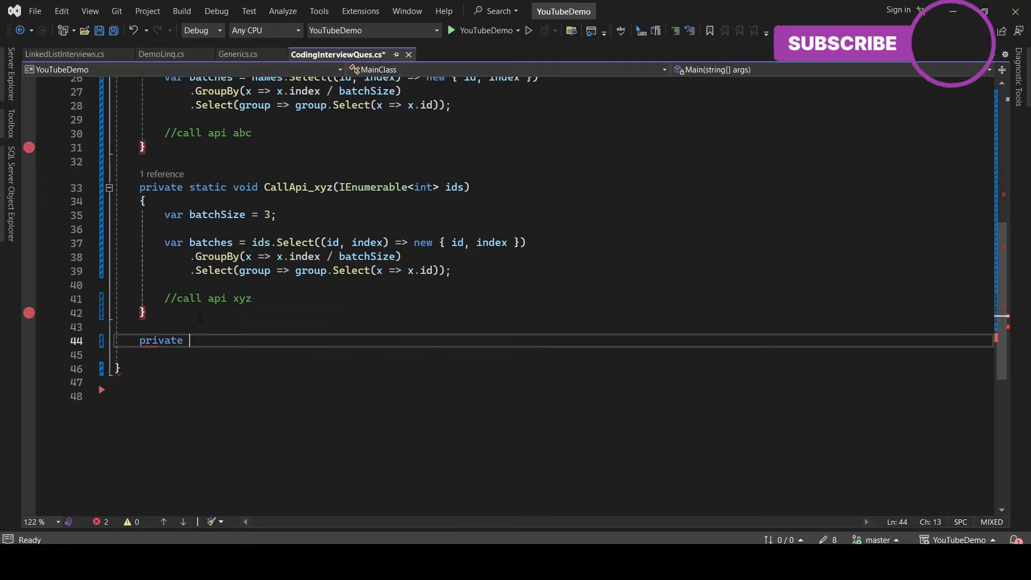
type("static")
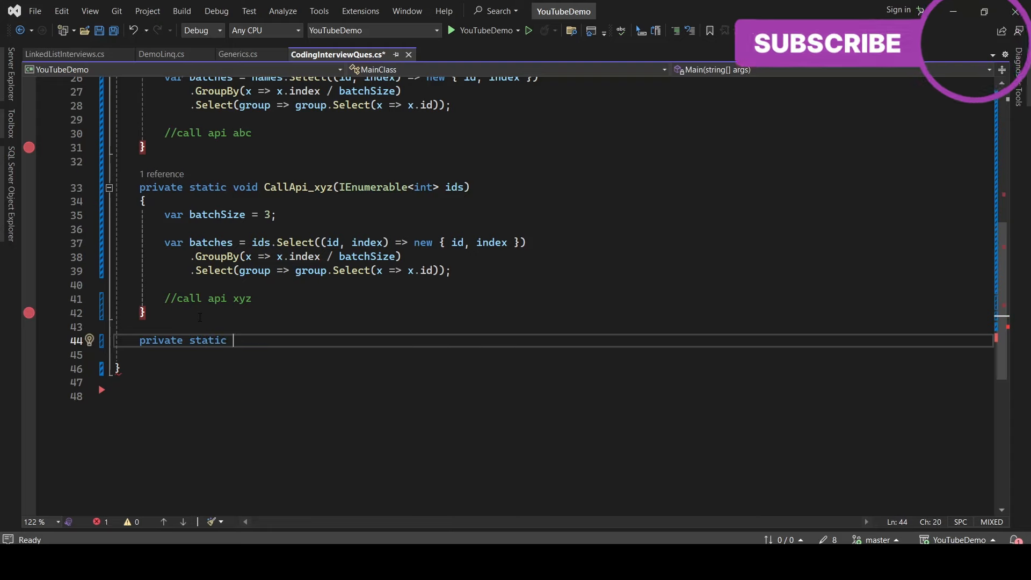
type("IEnumerable")
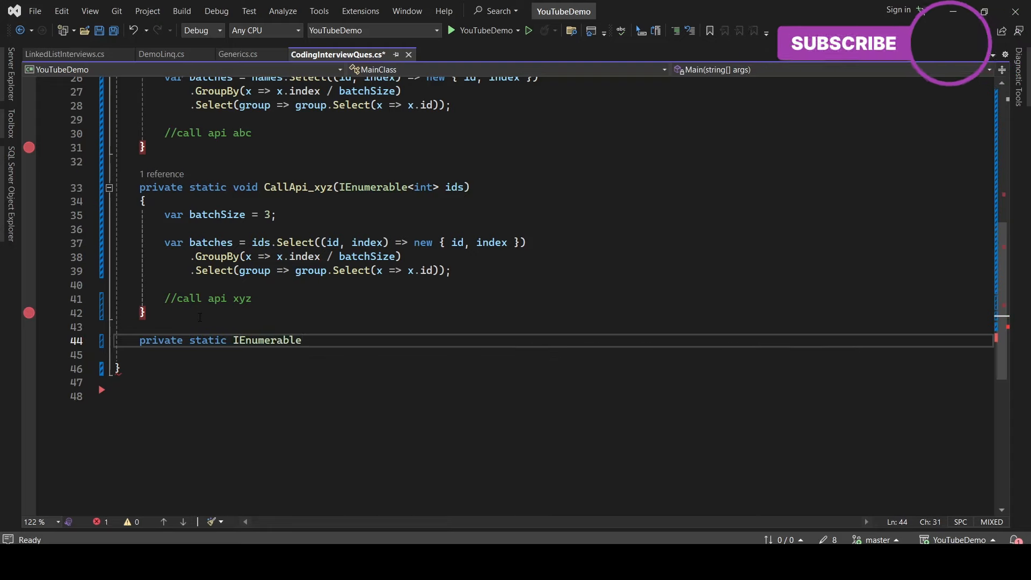
type("<Ien")
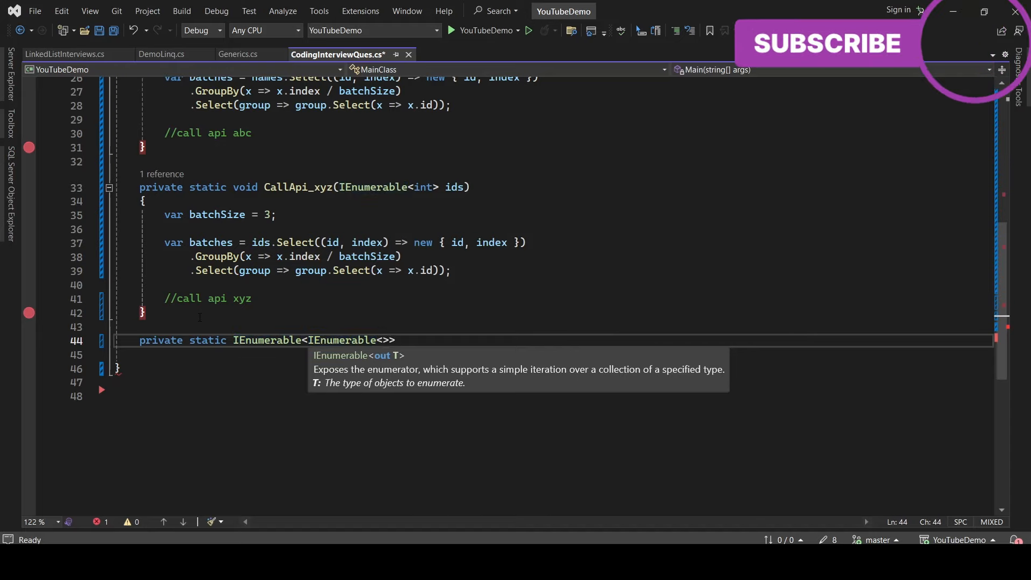
type("T")
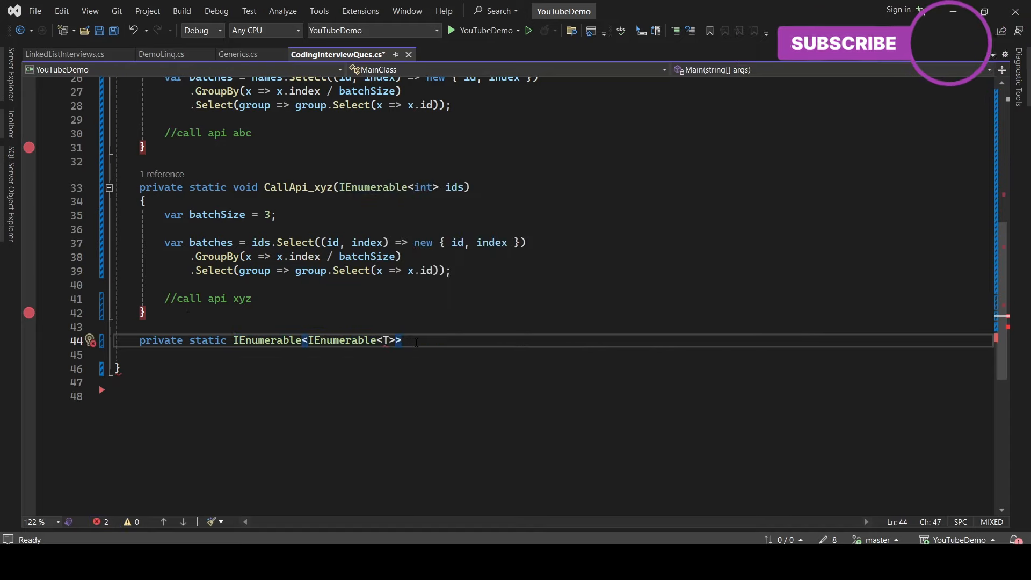
type("GetBatches<")
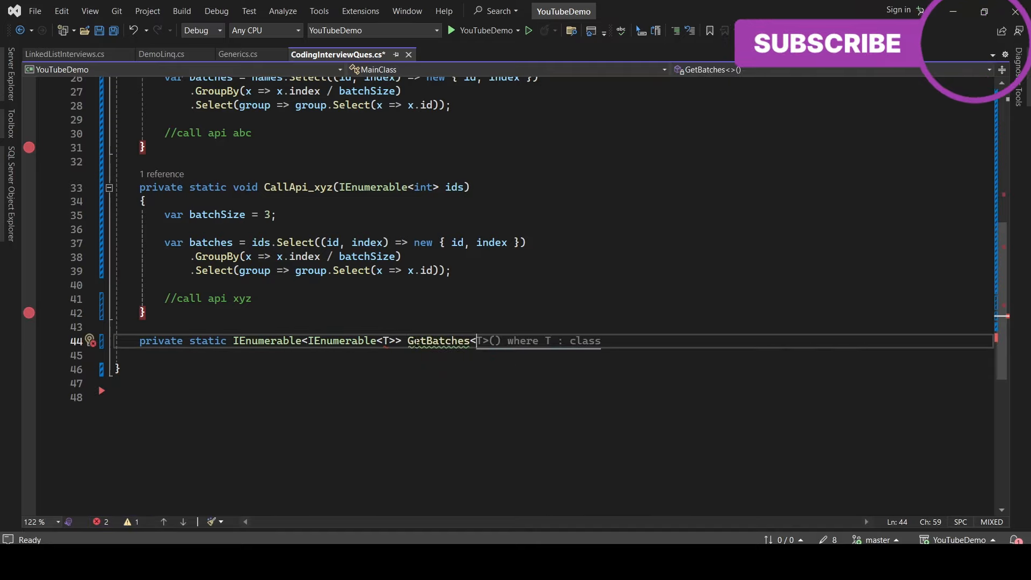
type("T")
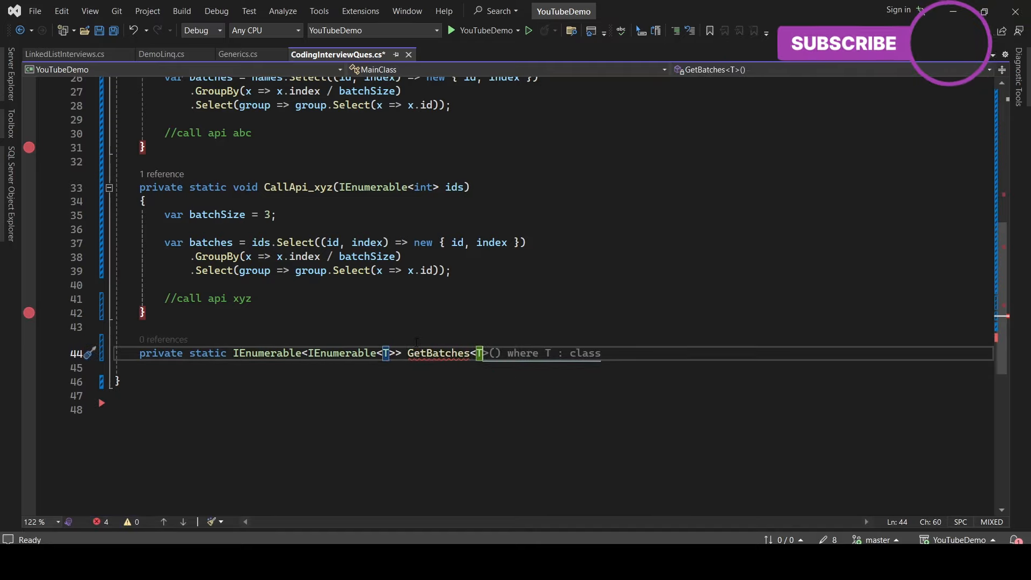
type(">(IEnumerable<T> list")
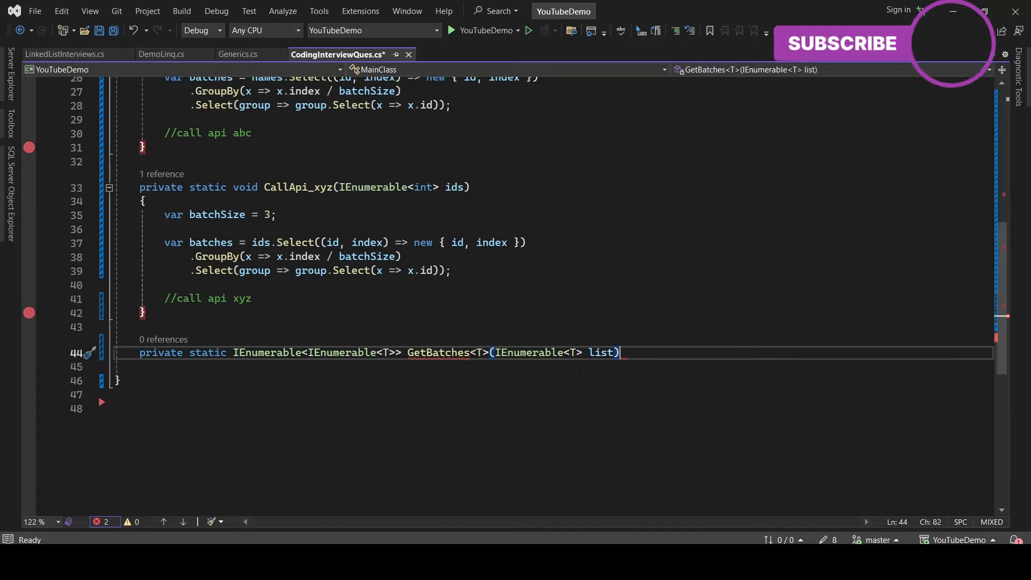
key("Enter")
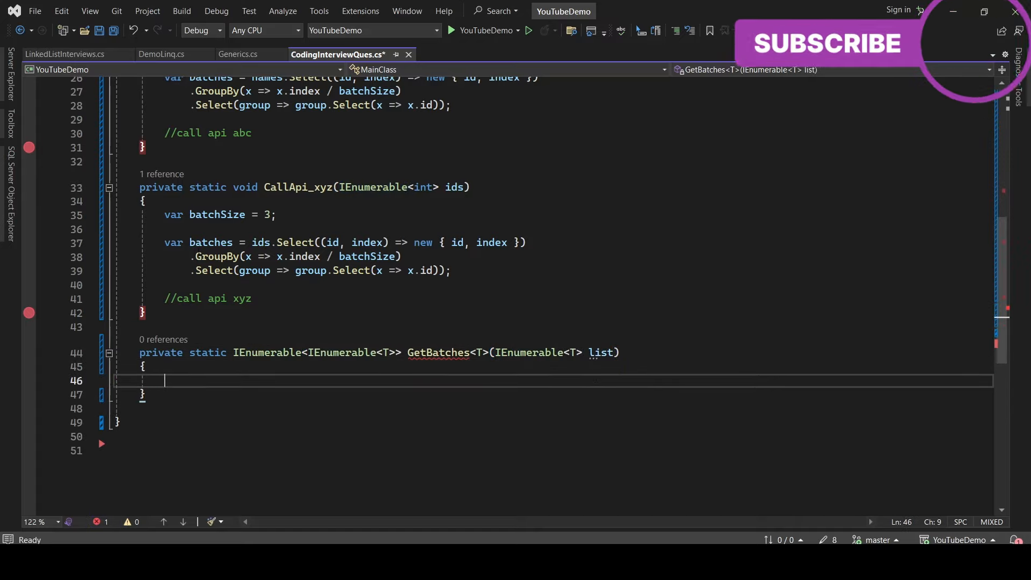
left_click(163, 242)
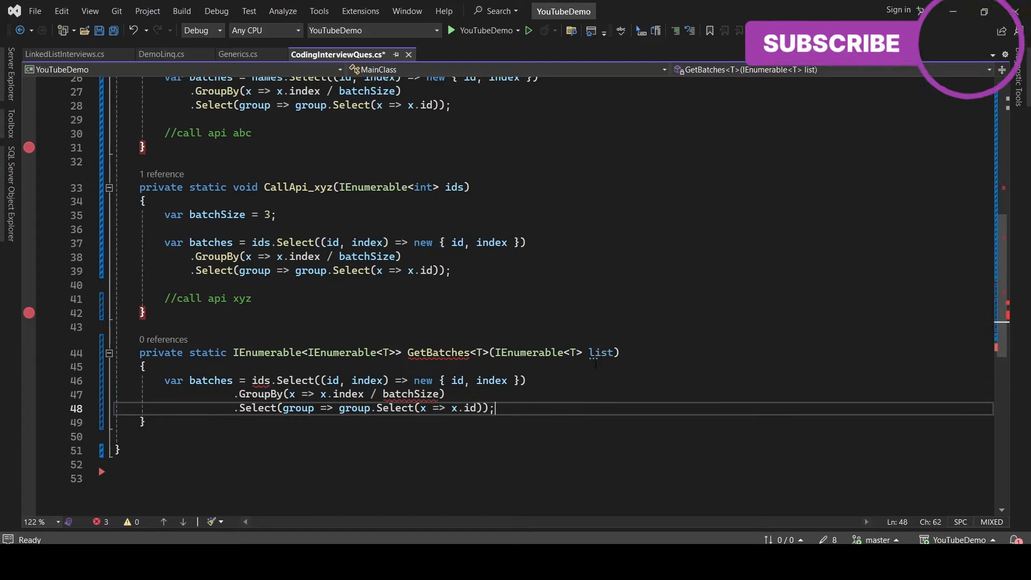
Run the query on list, add an int batchSize parameter, and return batches
double_click(260, 380)
type("list")
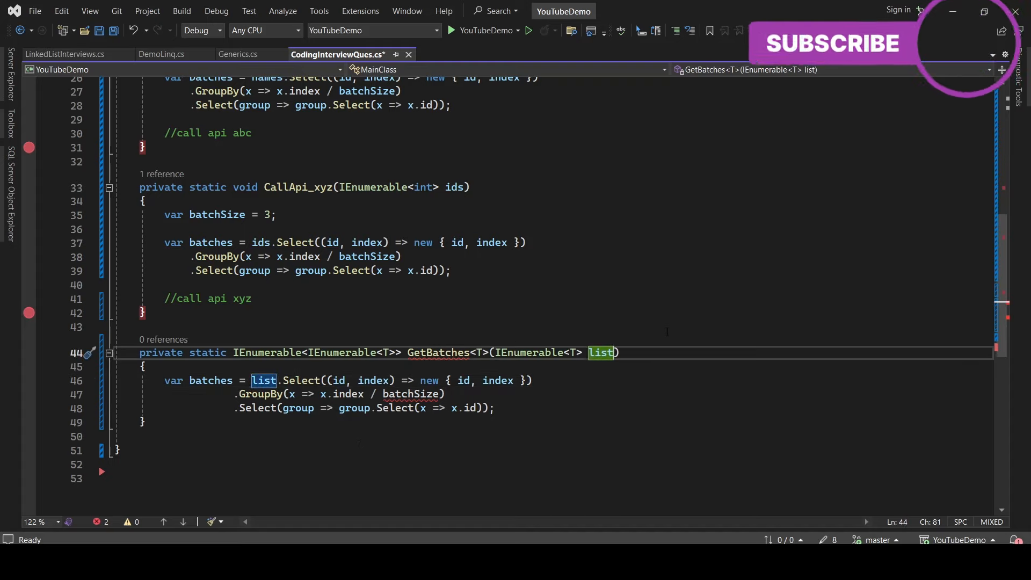
type(",")
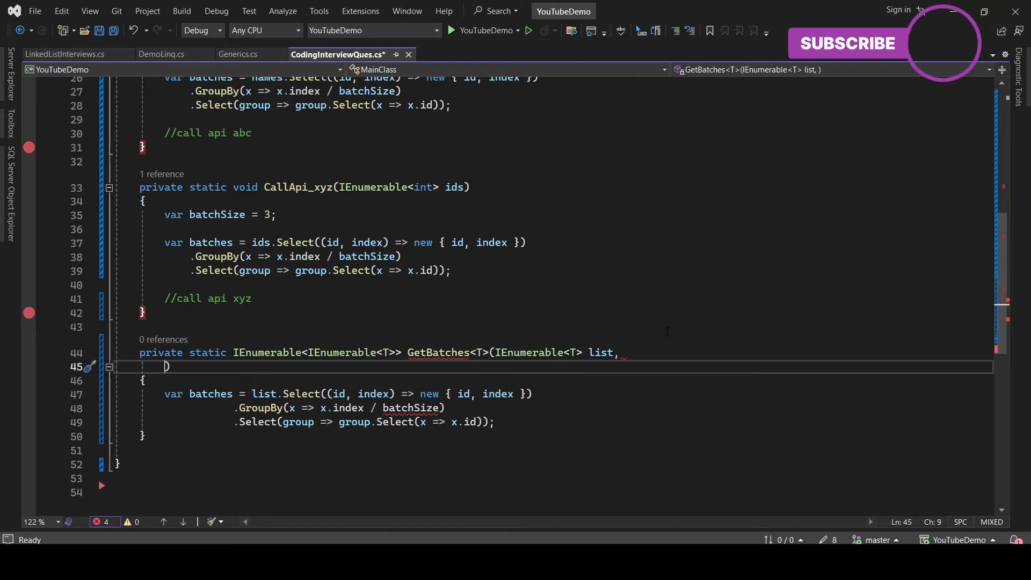
type("int batch")
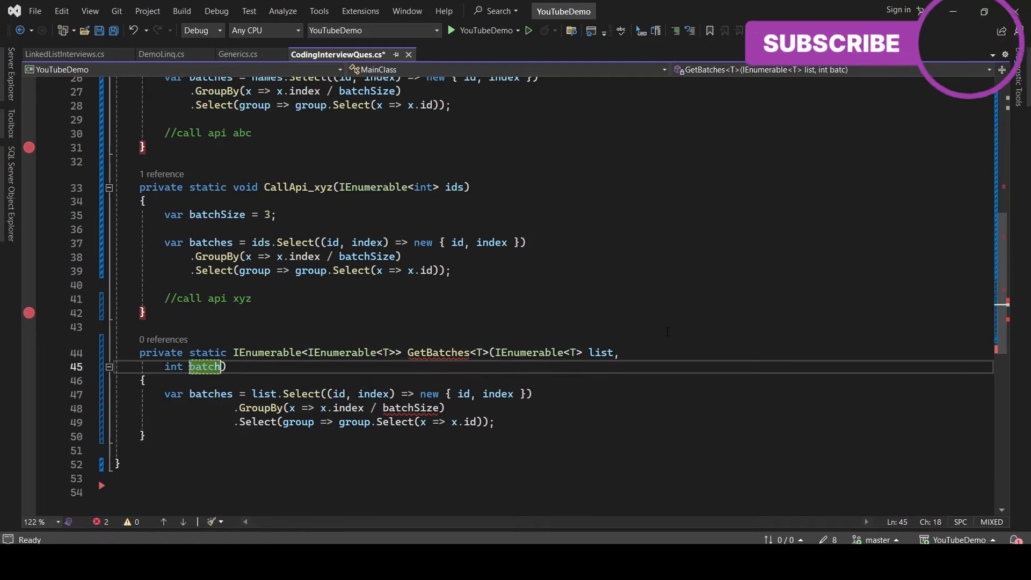
type("Size")
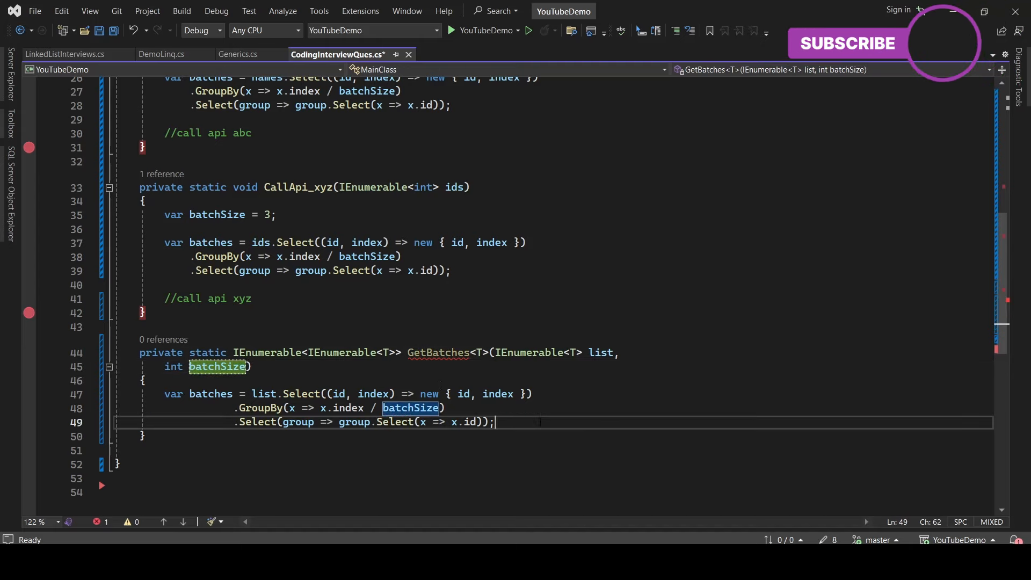
type("return batches;")
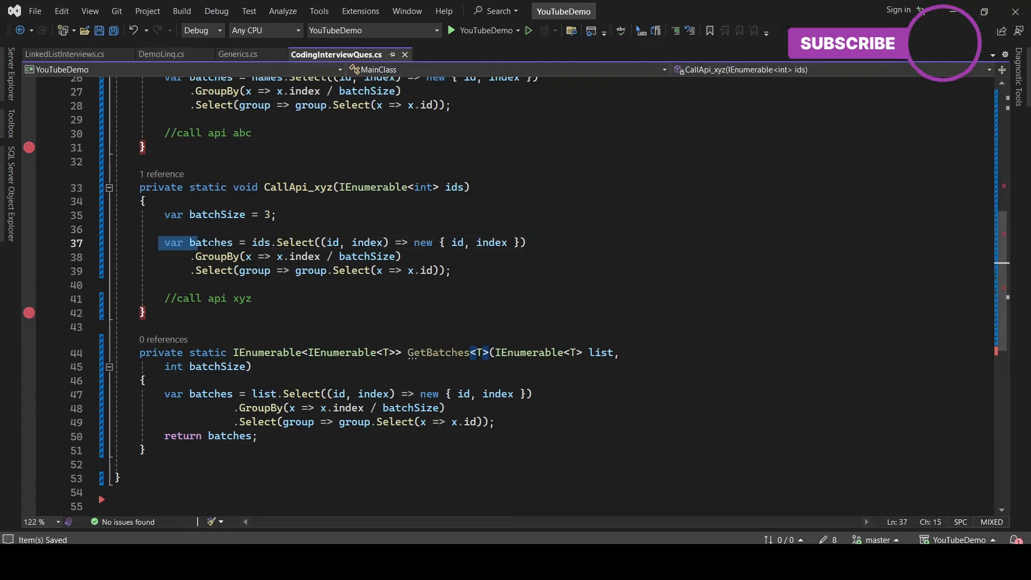
Set var batches in CallApi_xyz to GetBatches<int>(ids, batchSize)
left_click(251, 242)
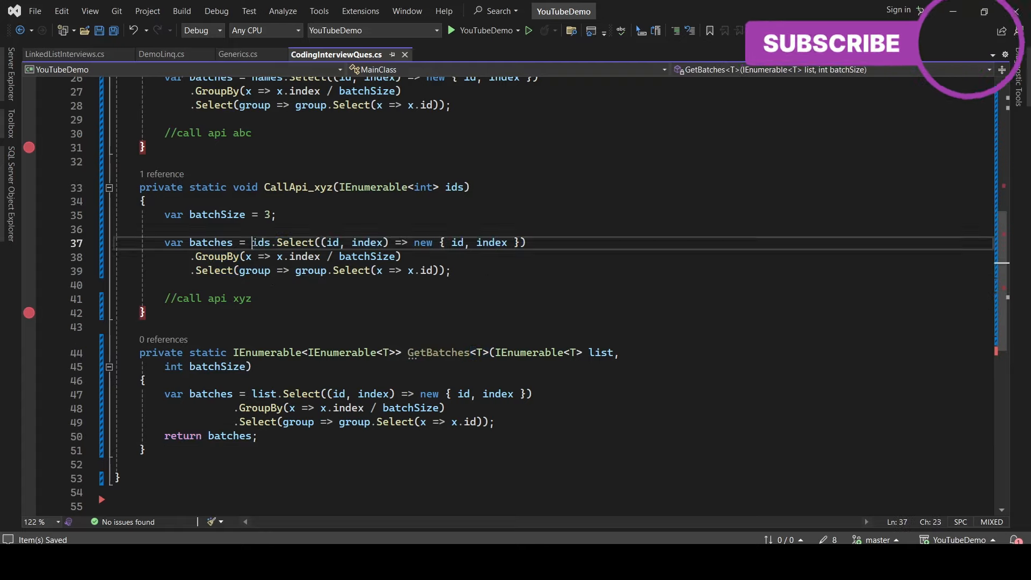
type("GetBatches")
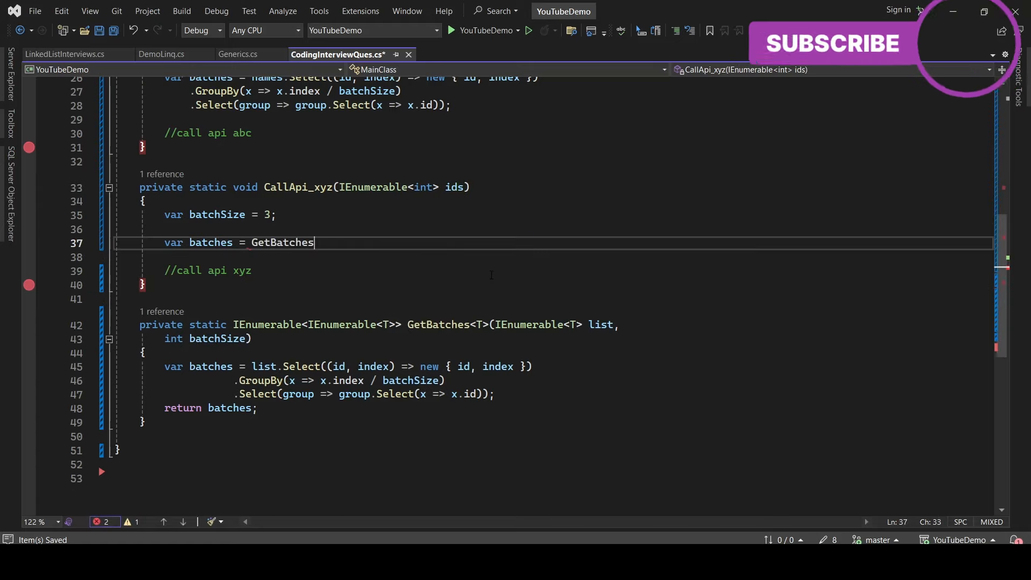
double_click(282, 243)
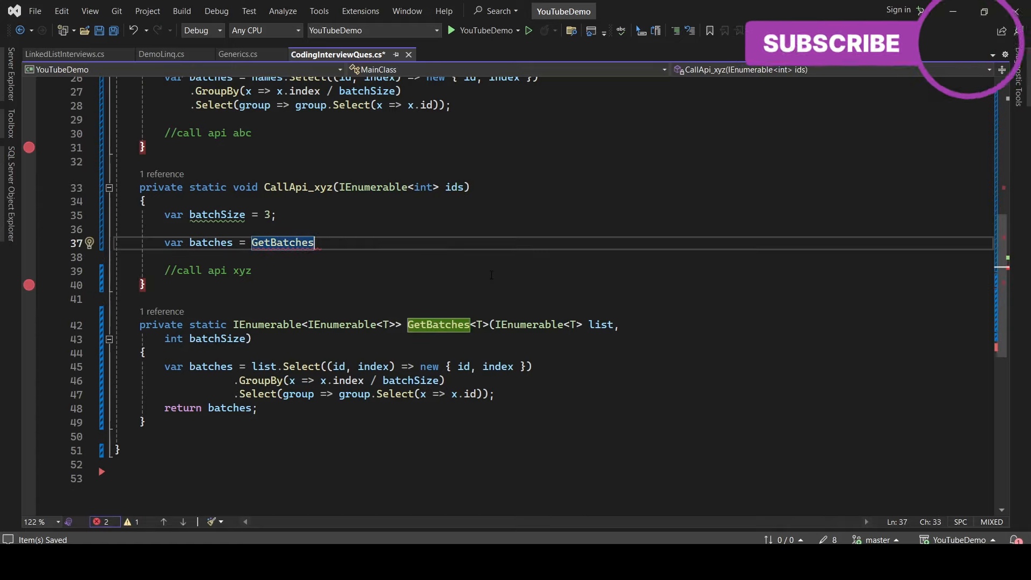
type("<>")
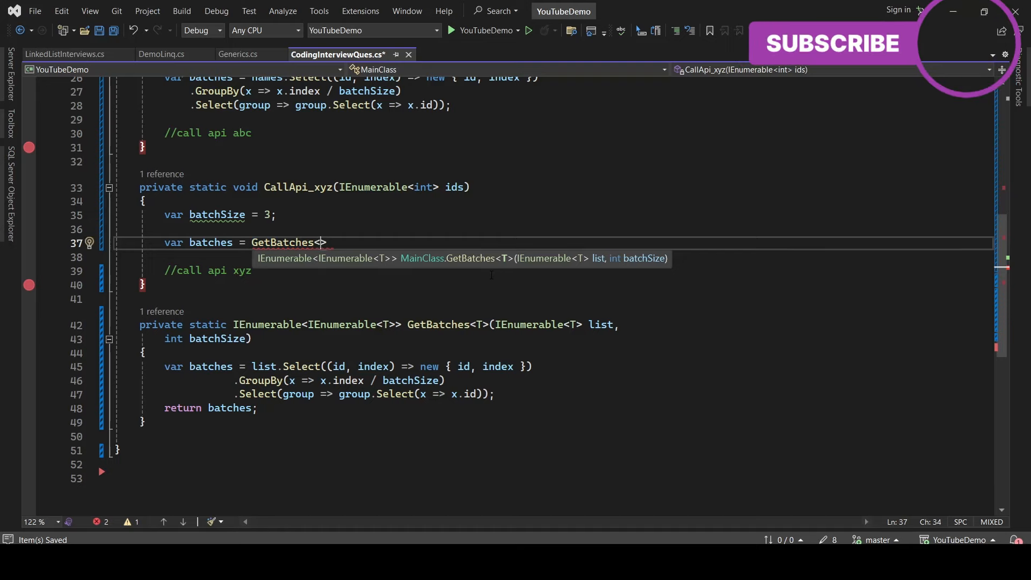
type("int")
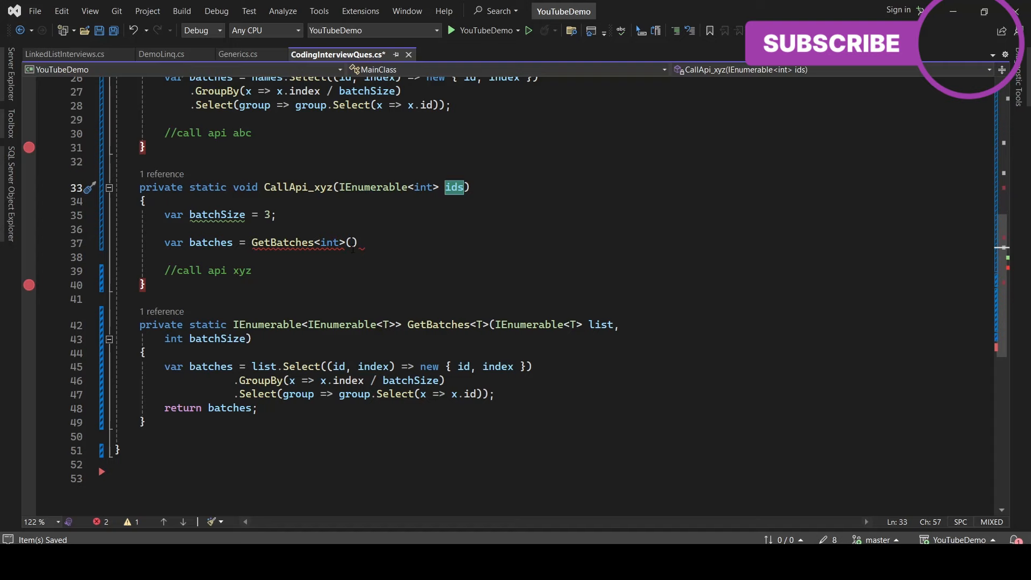
type("ids")
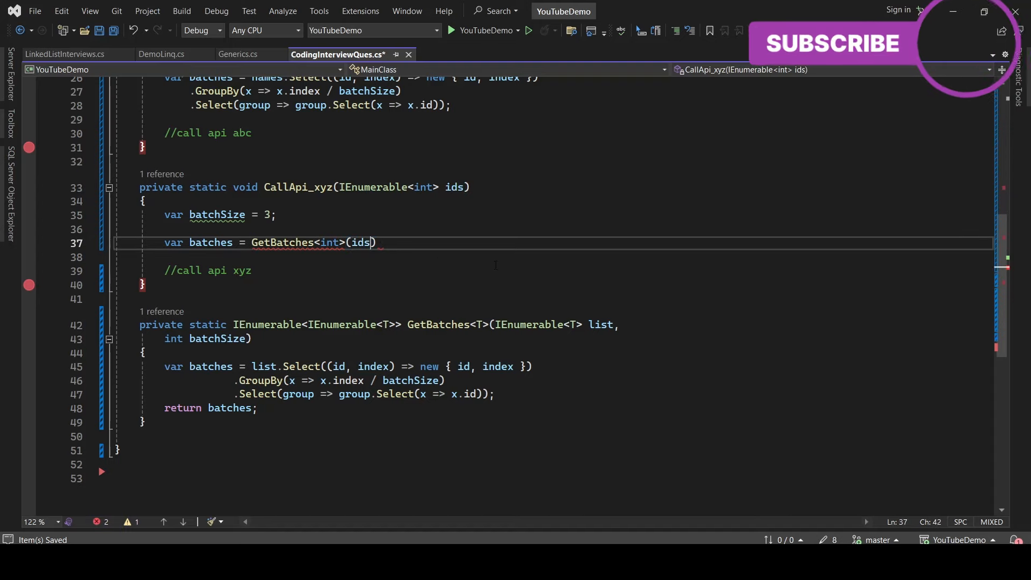
type(",bat")
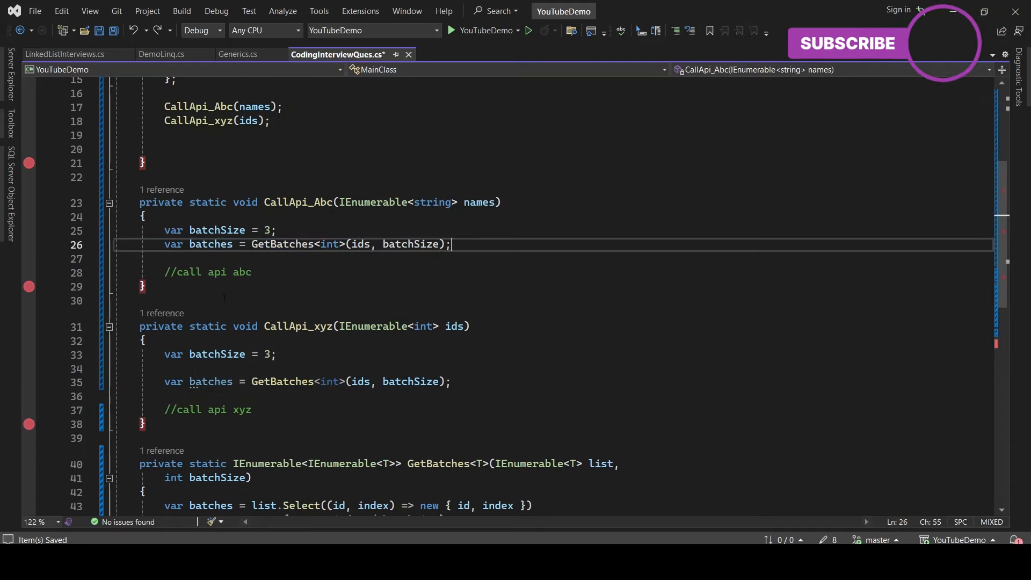
Change CallApi_Abc's call to GetBatches<string>(names, batchSize) and review the helper's two references
left_click(500, 202)
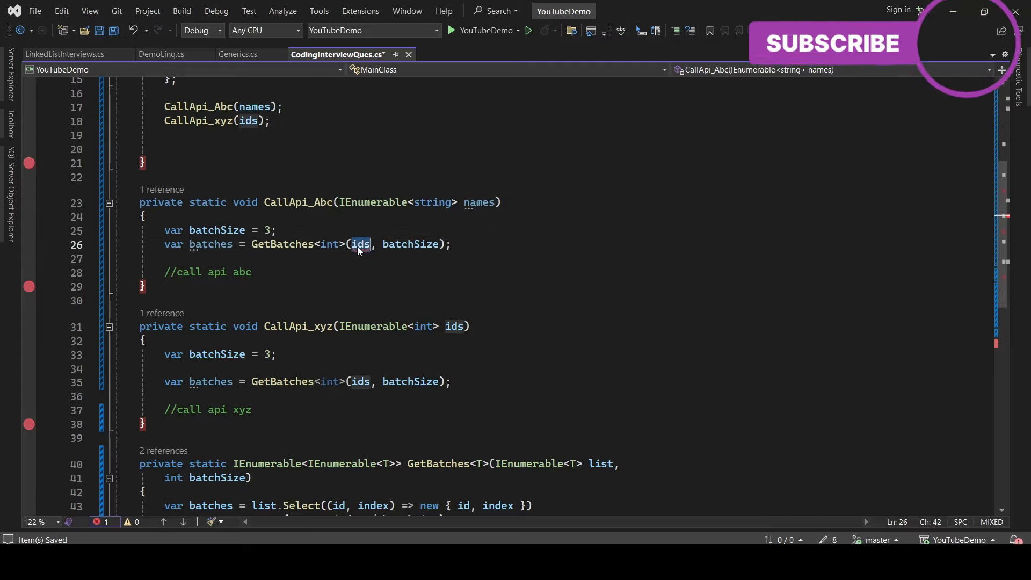
type("string")
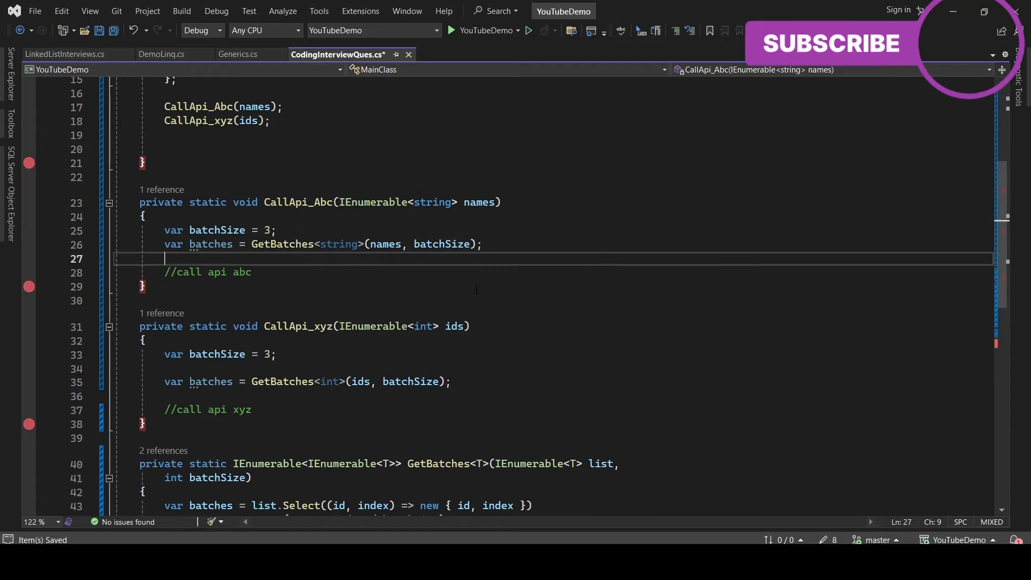
scroll("down", 3)
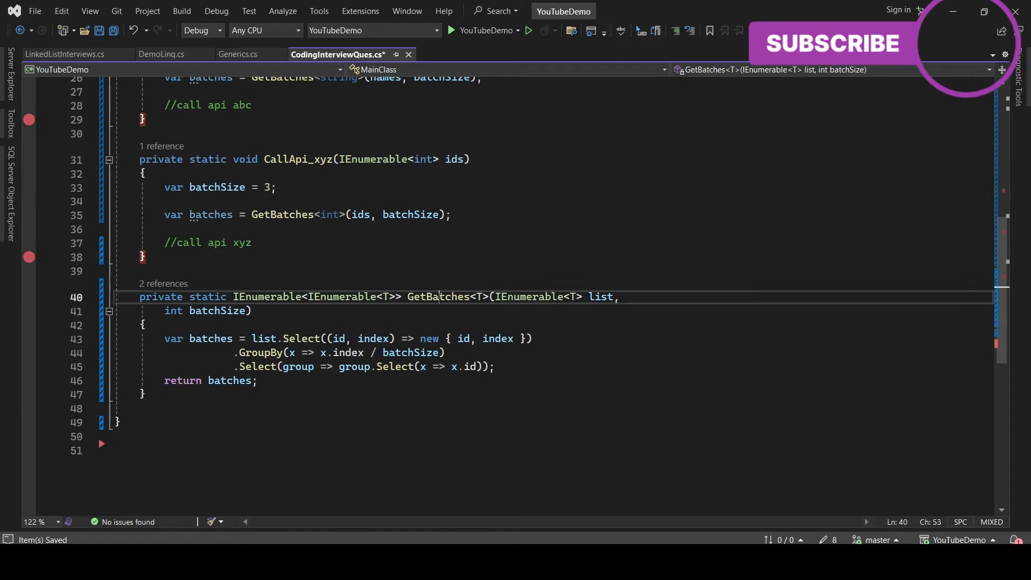
double_click(439, 296)
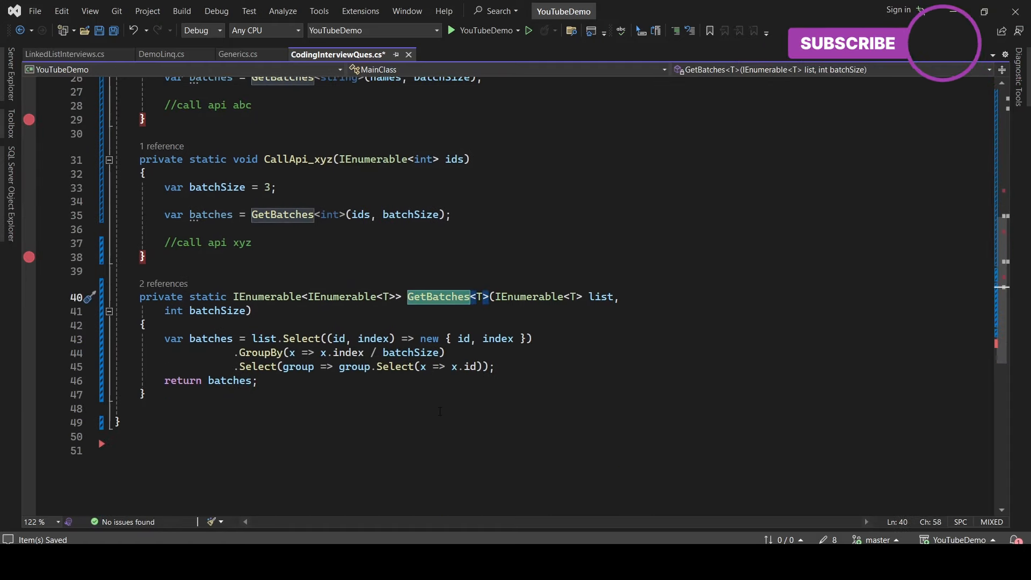